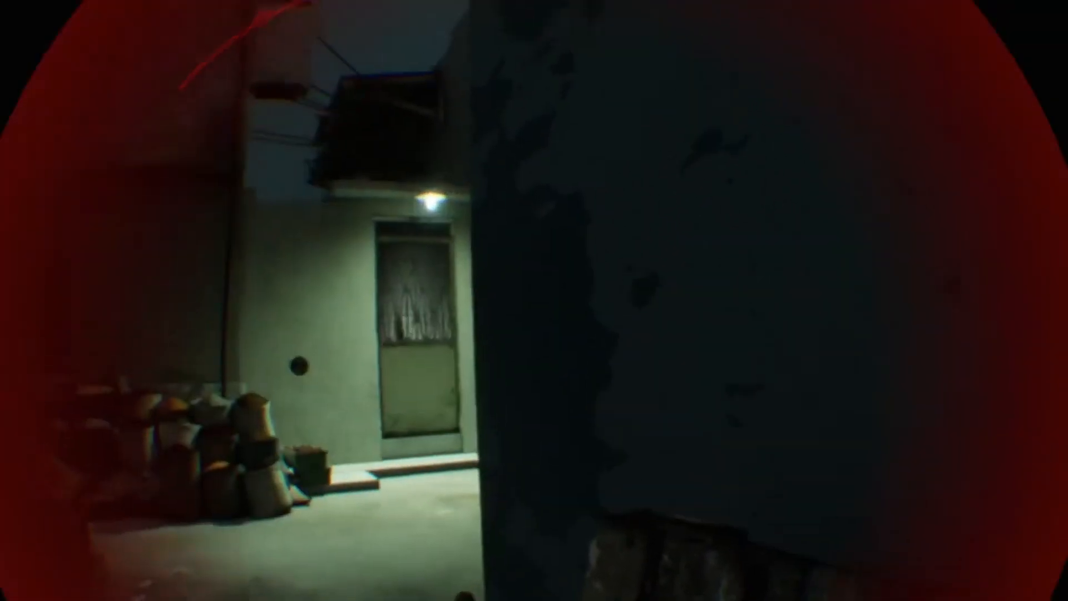
mouse_move(534, 300)
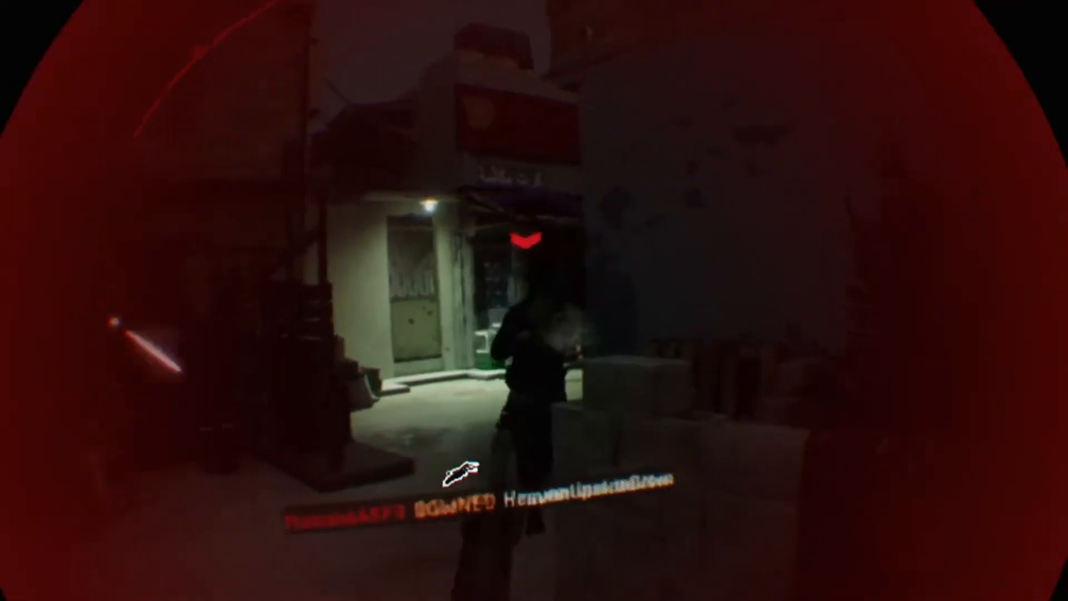
click(534, 300)
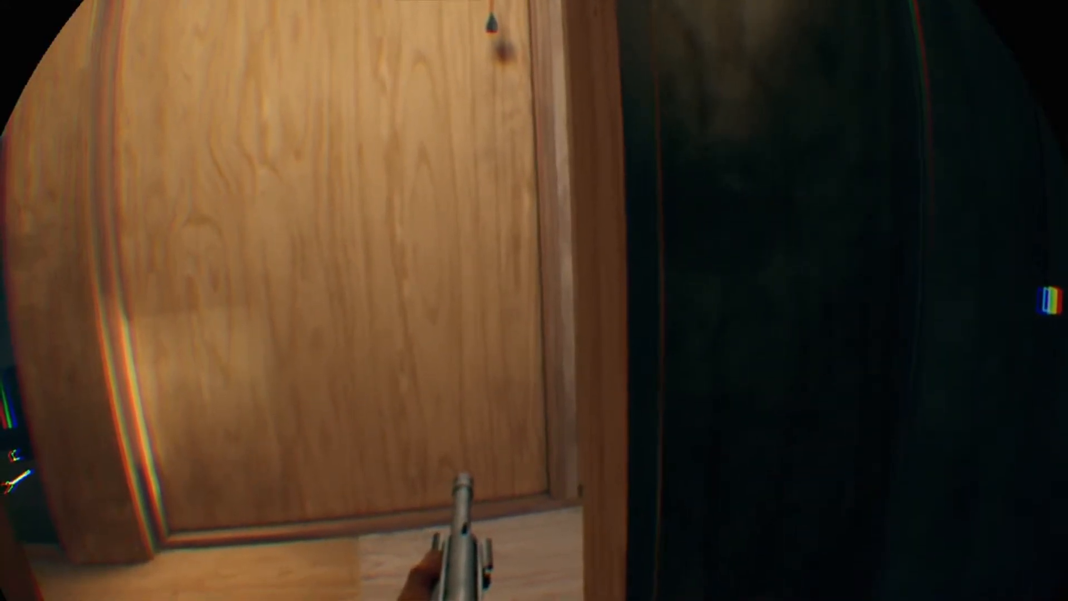
mouse_move(534, 301)
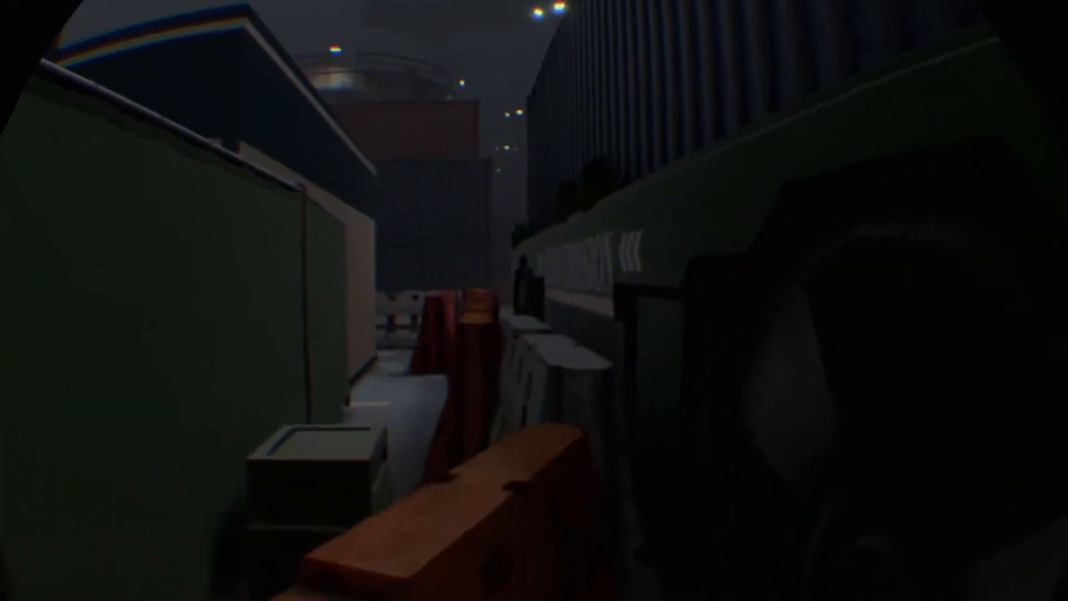
mouse_move(534, 300)
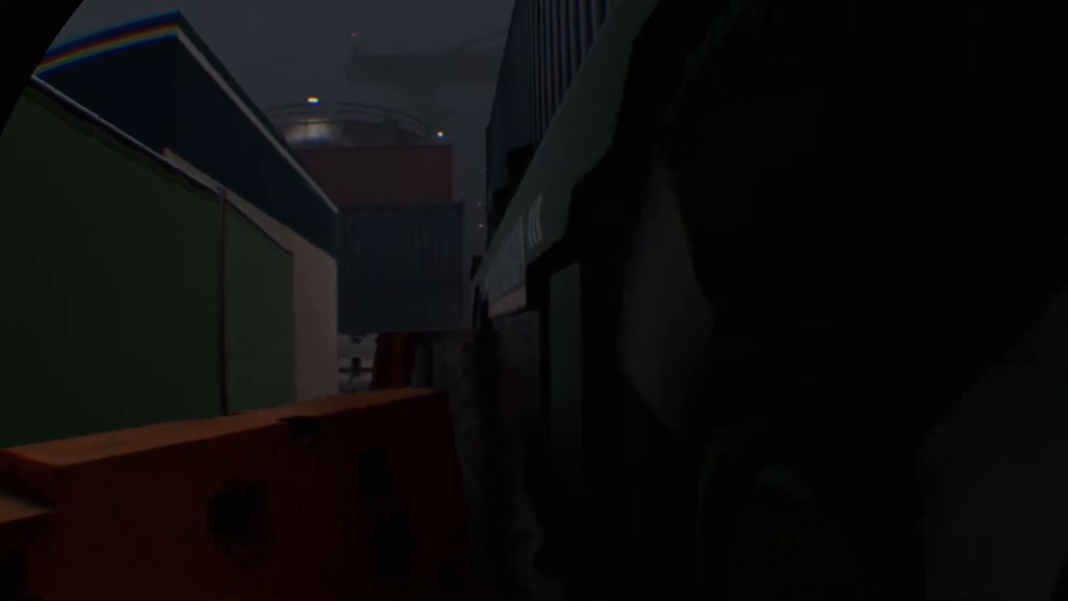